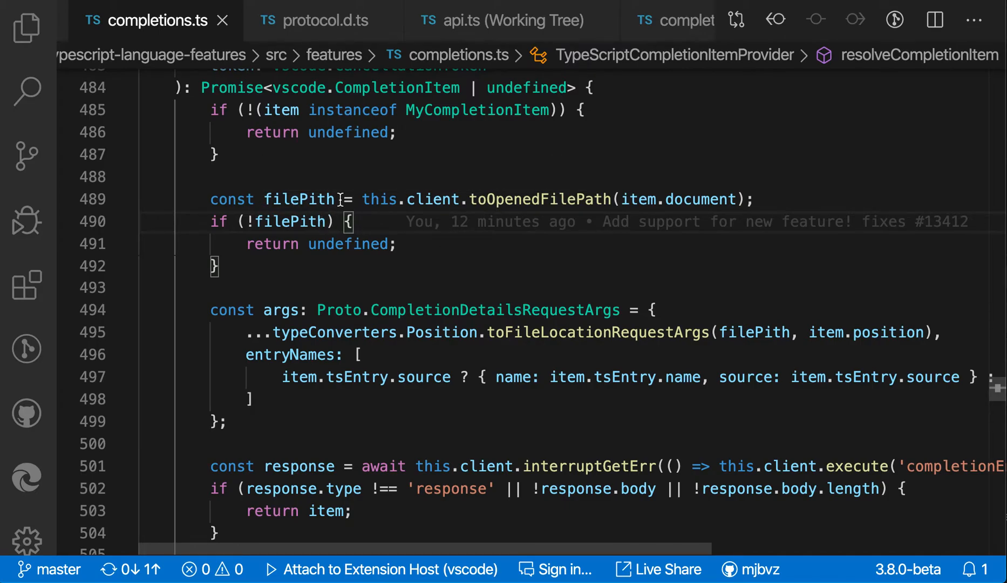
Rename the misspelled variable filePith to filePath across all its uses in completions.ts.
double_click(299, 199)
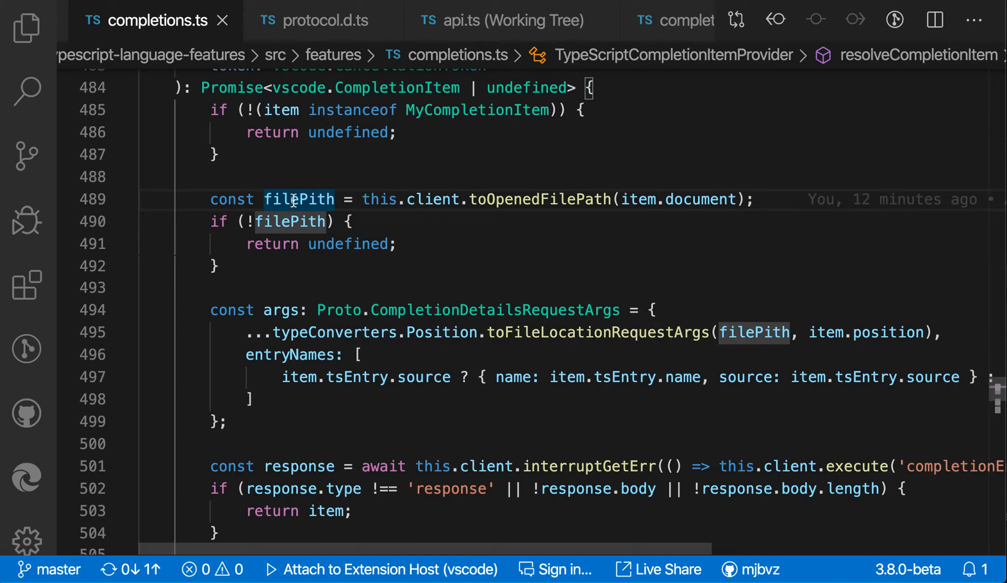
key("F2")
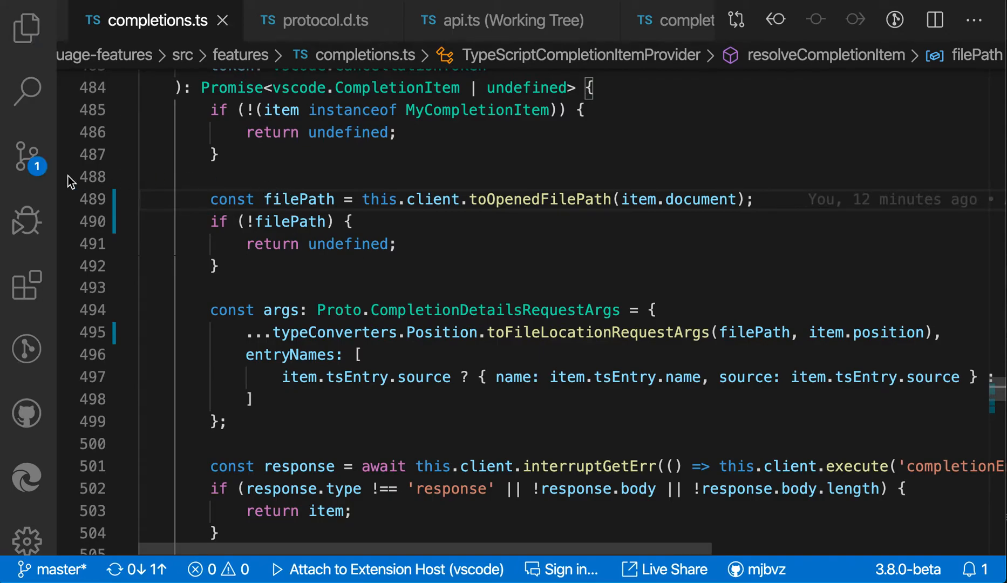
Stage the completions.ts rename change from the Source Control view.
left_click(26, 157)
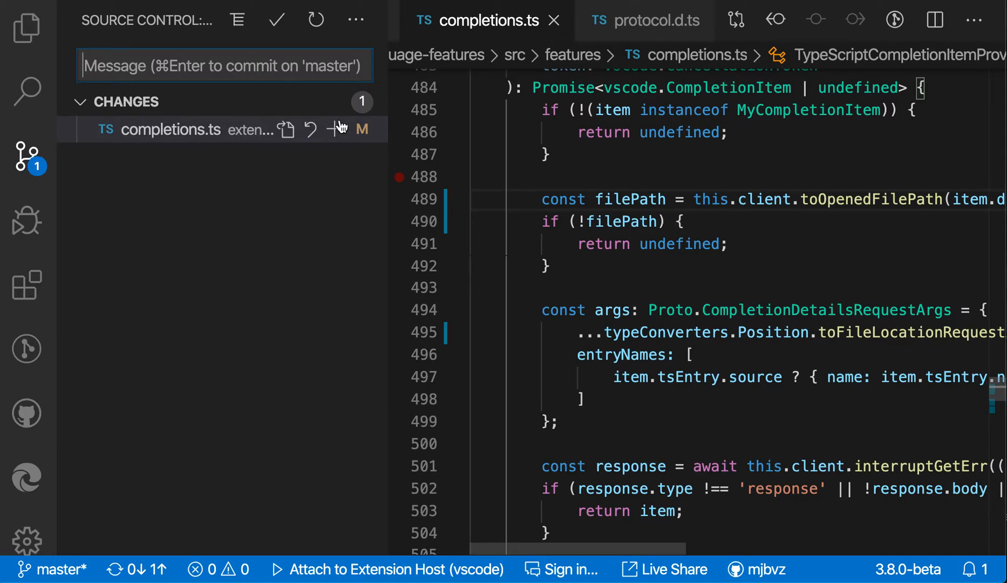
left_click(334, 130)
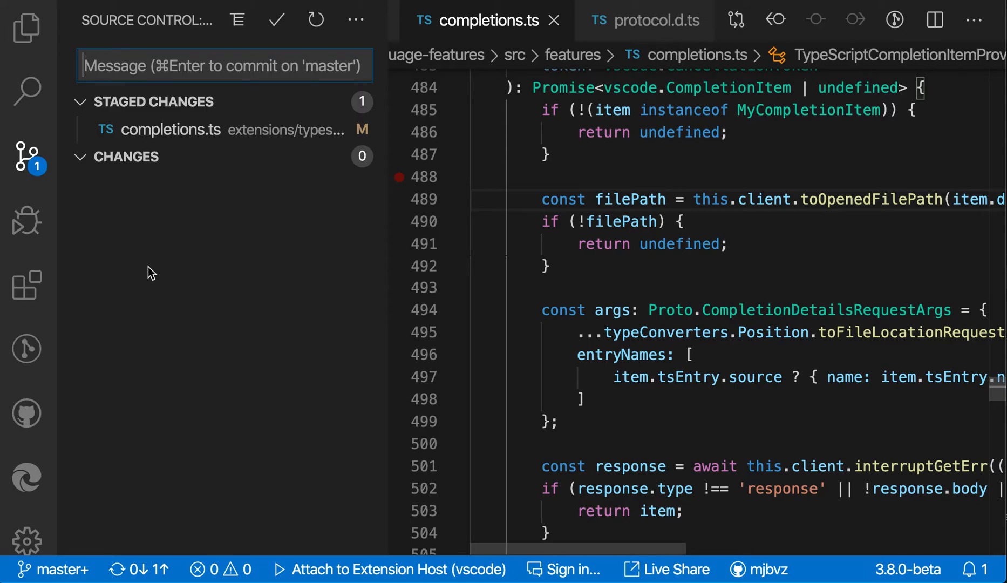
left_click(355, 20)
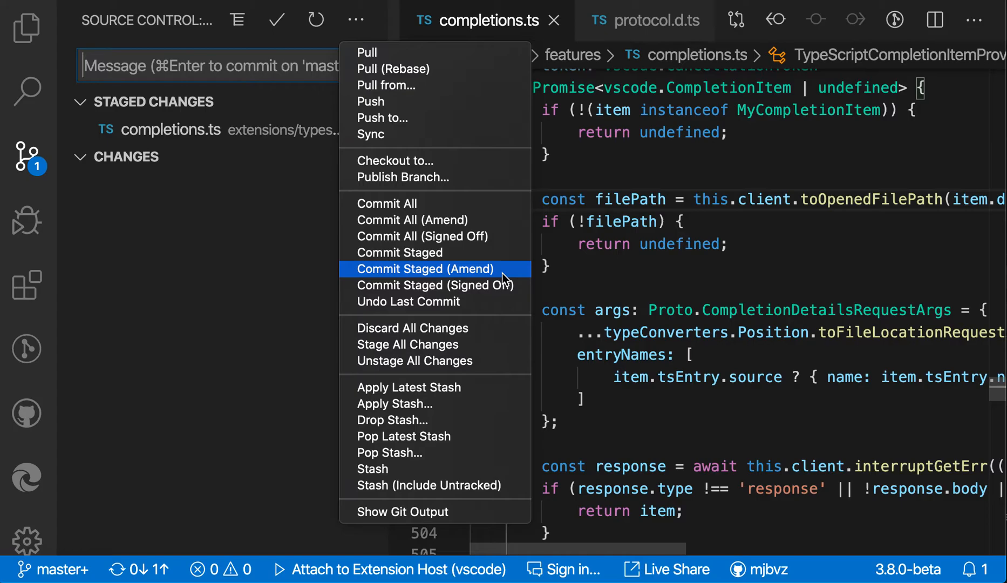
Amend the staged filePath rename into the previous commit.
left_click(426, 269)
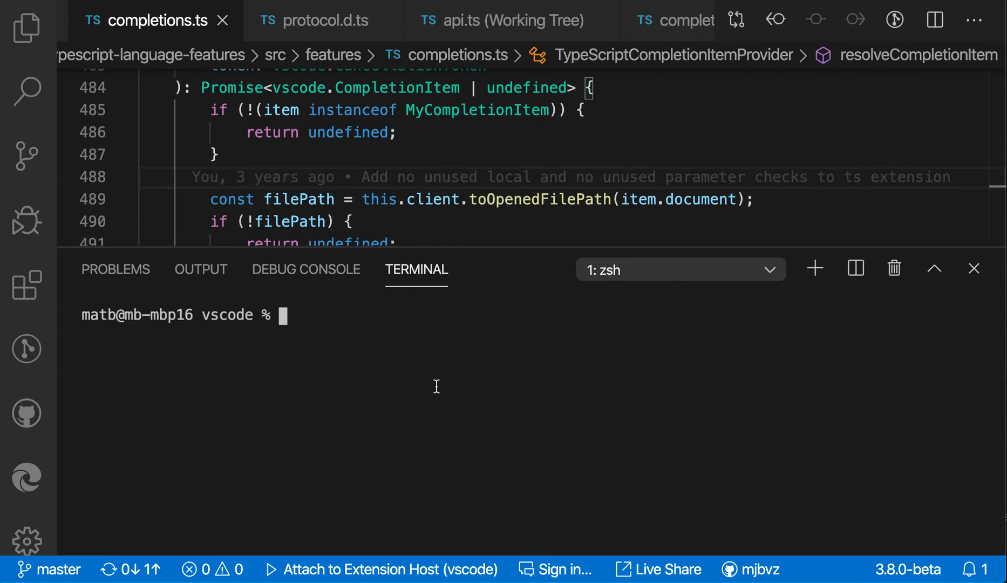
Run git log and select the hash of the amended top commit 'Add support for new feature! fixes #13413'.
type("git l")
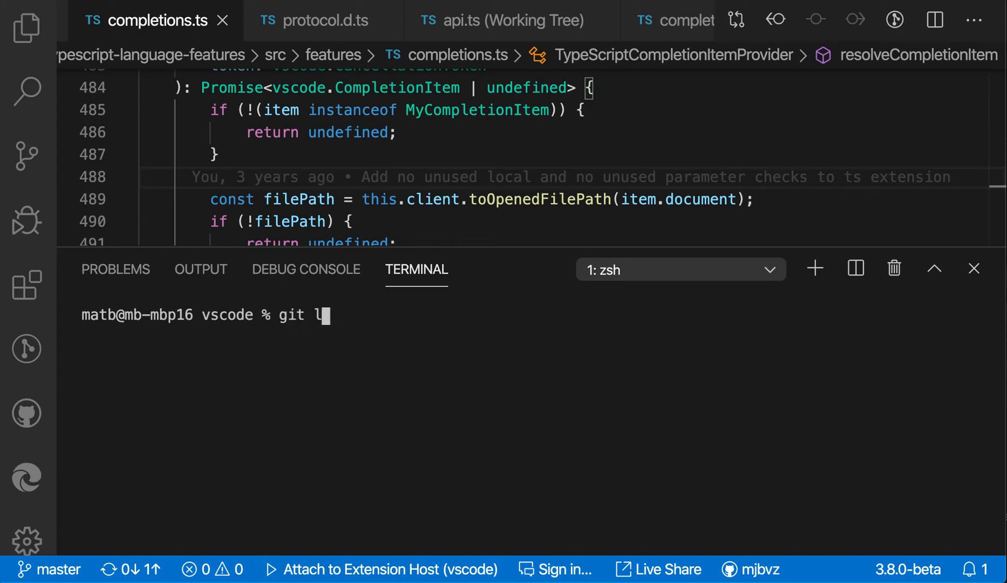
key("Enter")
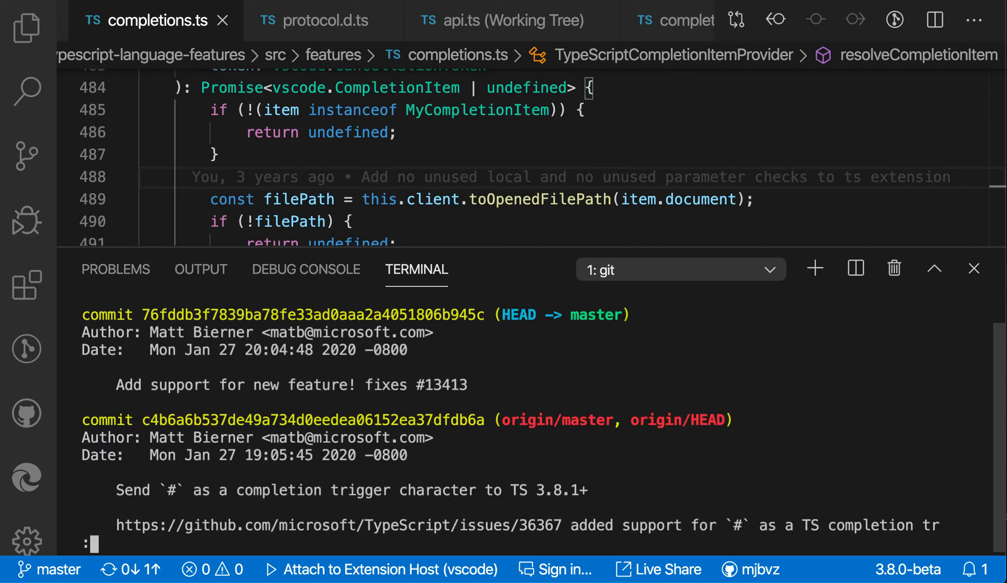
mouse_move(267, 324)
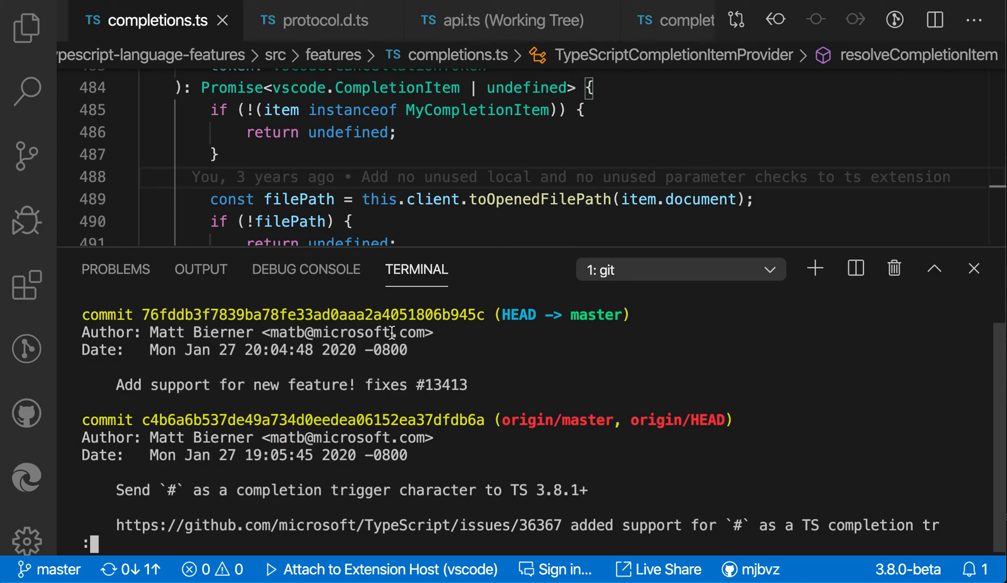
mouse_move(511, 391)
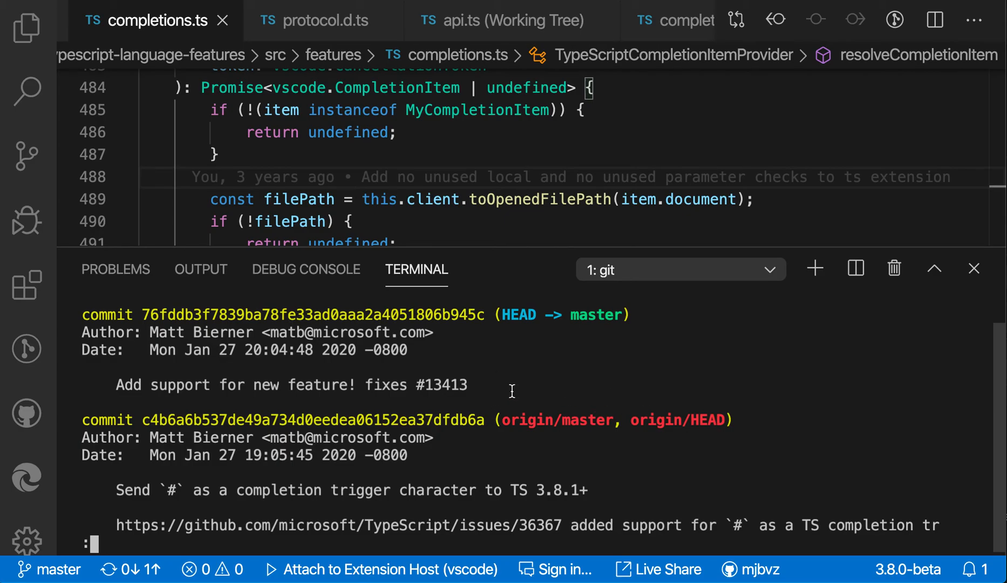
mouse_move(383, 314)
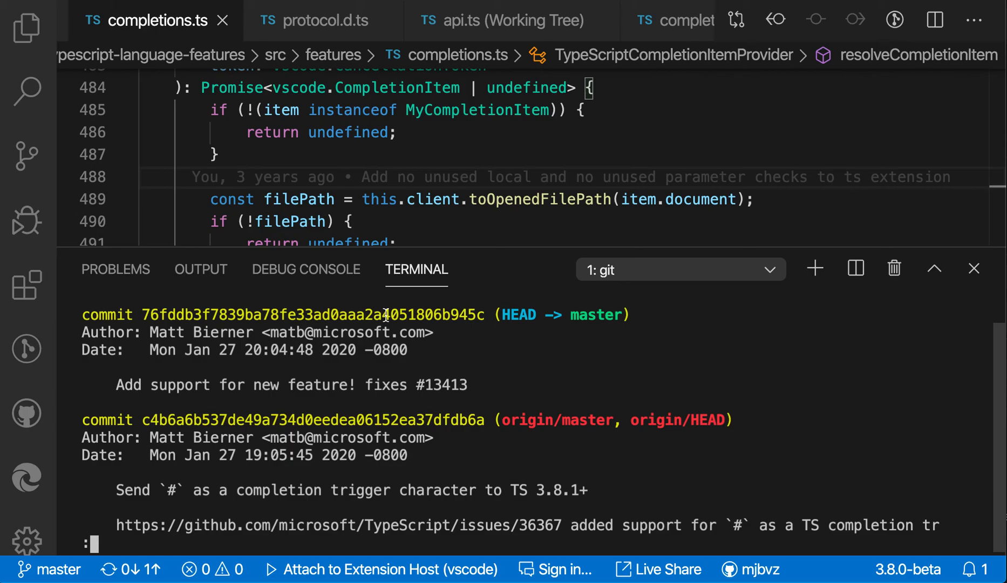
double_click(314, 314)
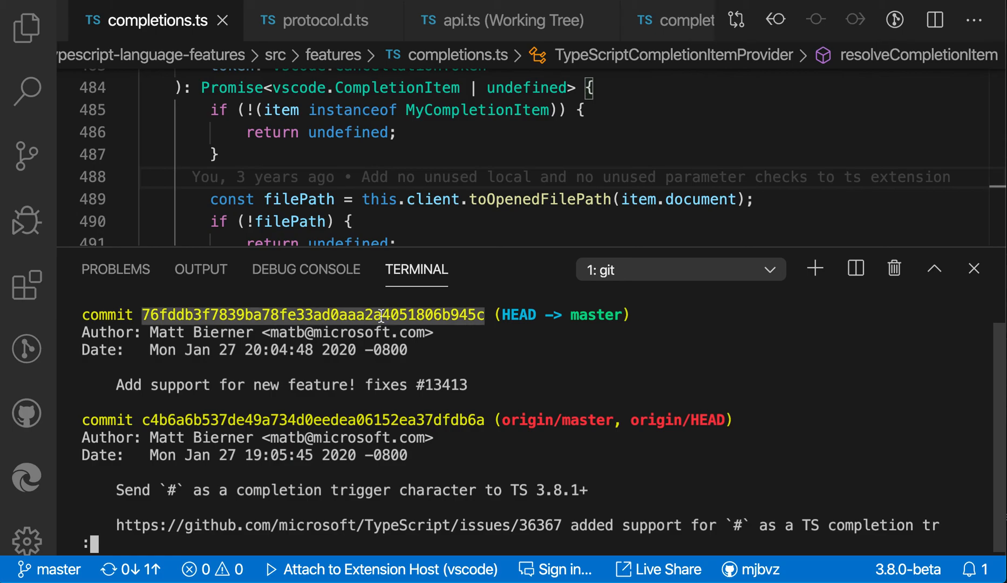